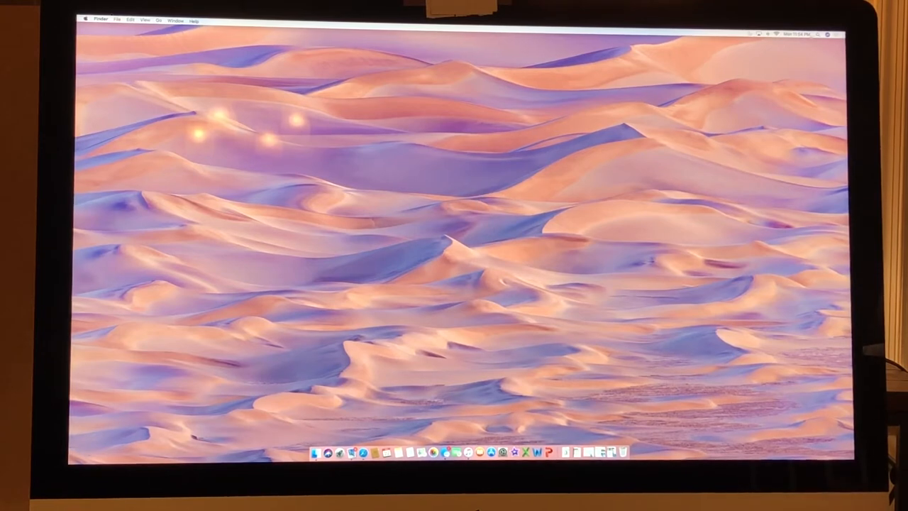
Step: Launch QuickTime Player via Spotlight so its Open dialog appears
key(cmd+space)
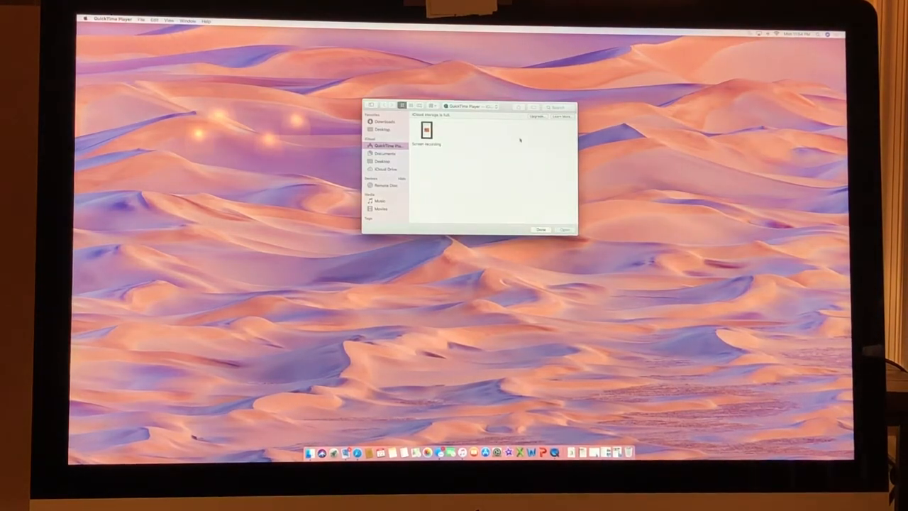
Step: Browse the QuickTime Player, View and Window menus, then cancel the Open dialog for a blank movie window
click(426, 131)
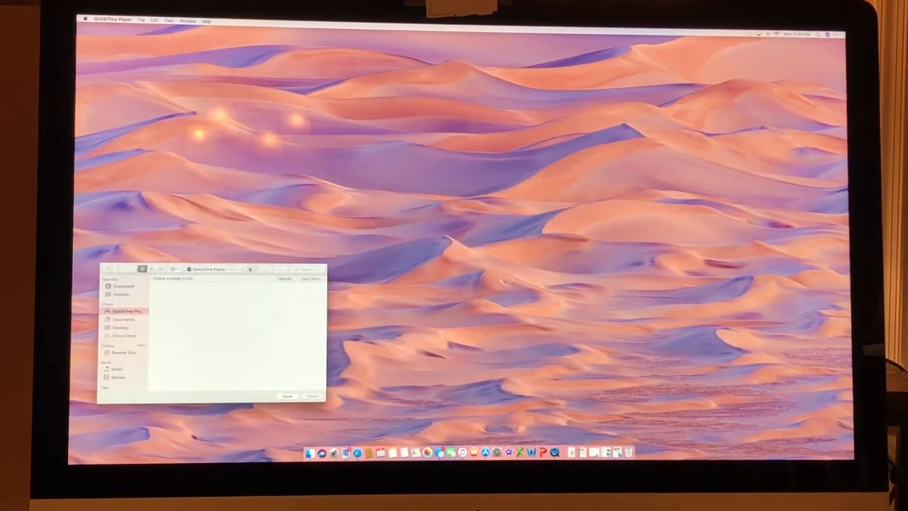
click(112, 20)
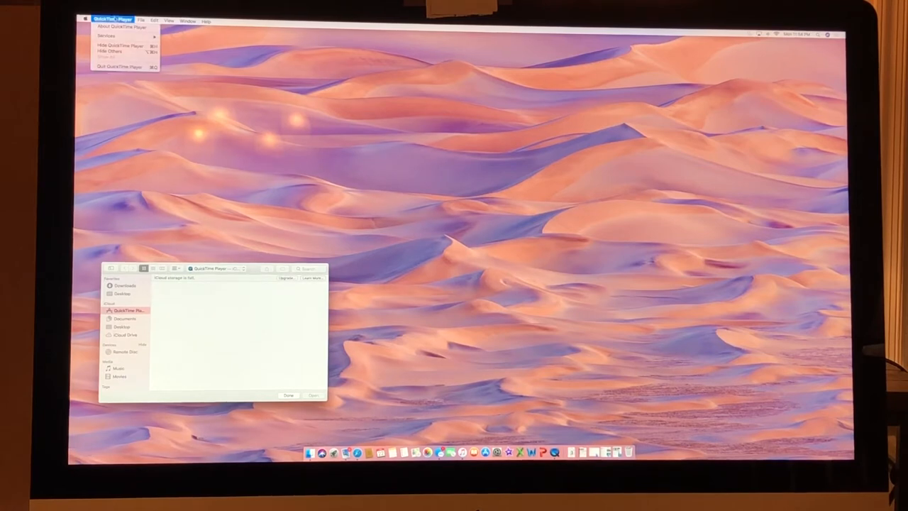
click(169, 20)
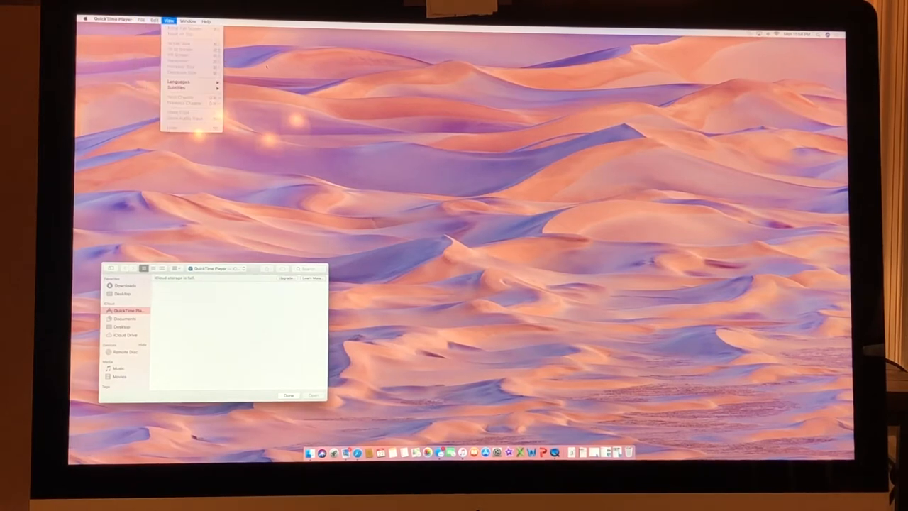
click(187, 19)
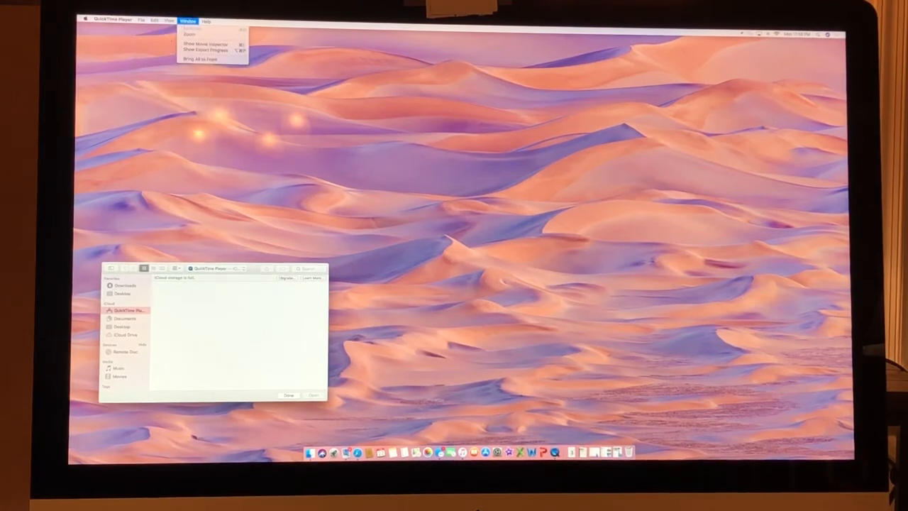
click(142, 20)
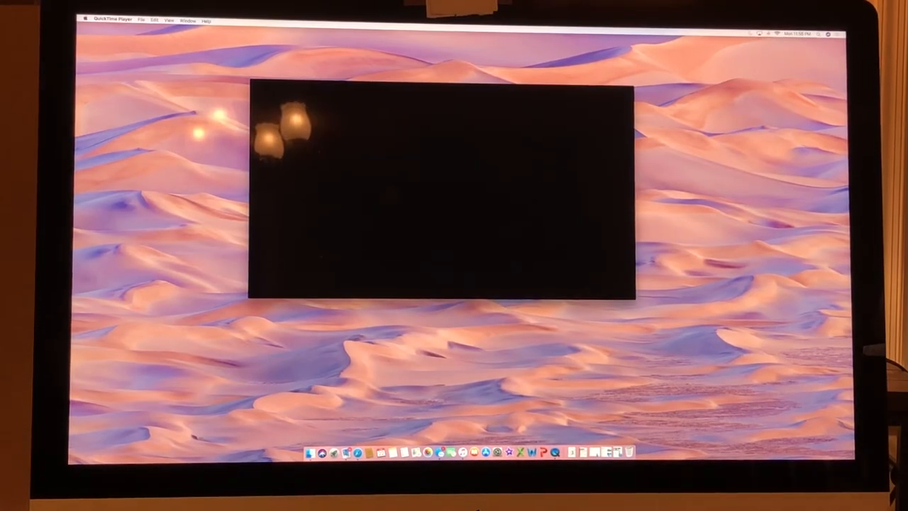
Step: Start a New Movie Recording from the File menu
click(142, 20)
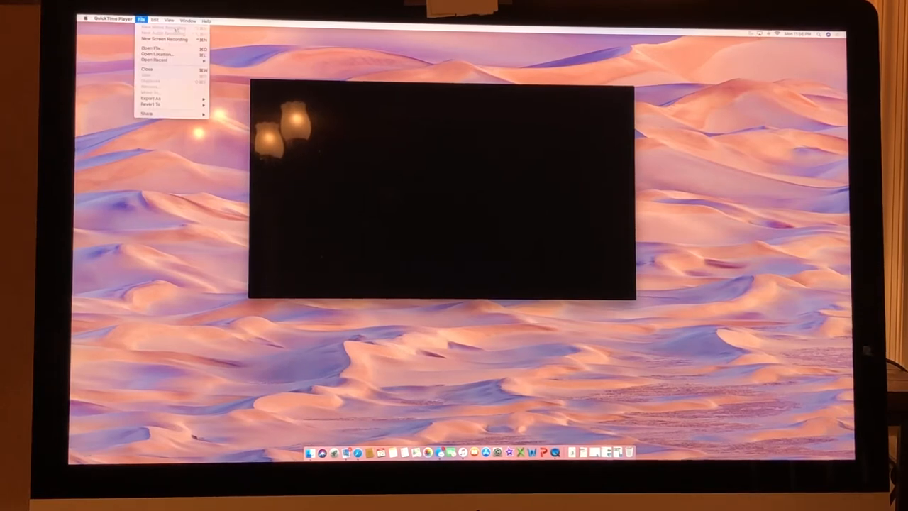
click(169, 20)
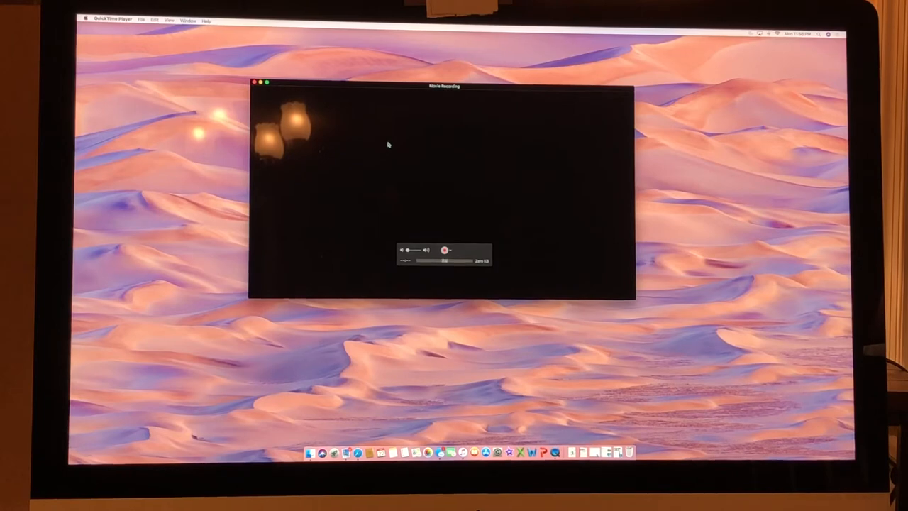
mouse_move(405, 117)
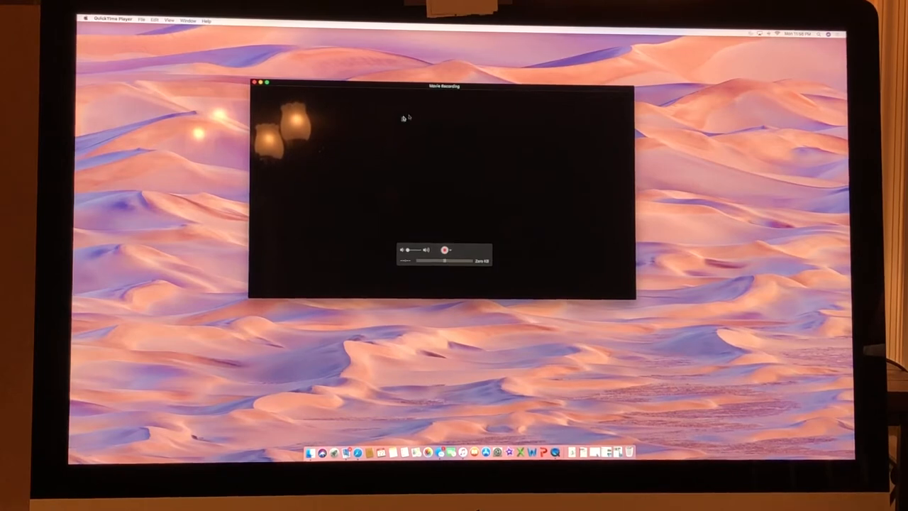
mouse_move(456, 119)
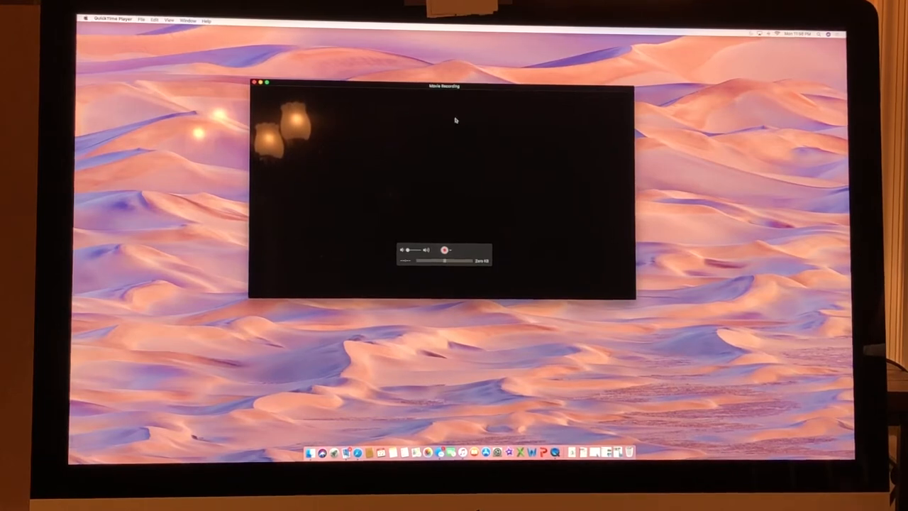
mouse_move(490, 131)
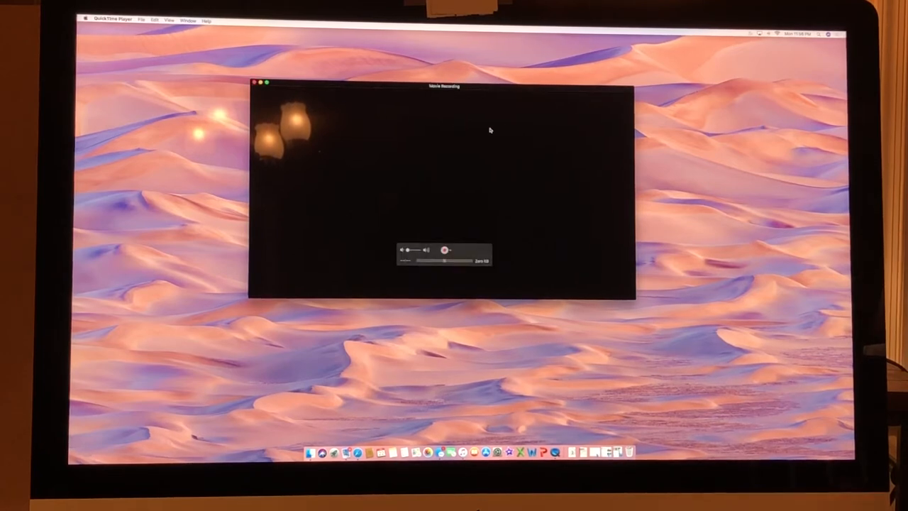
mouse_move(479, 159)
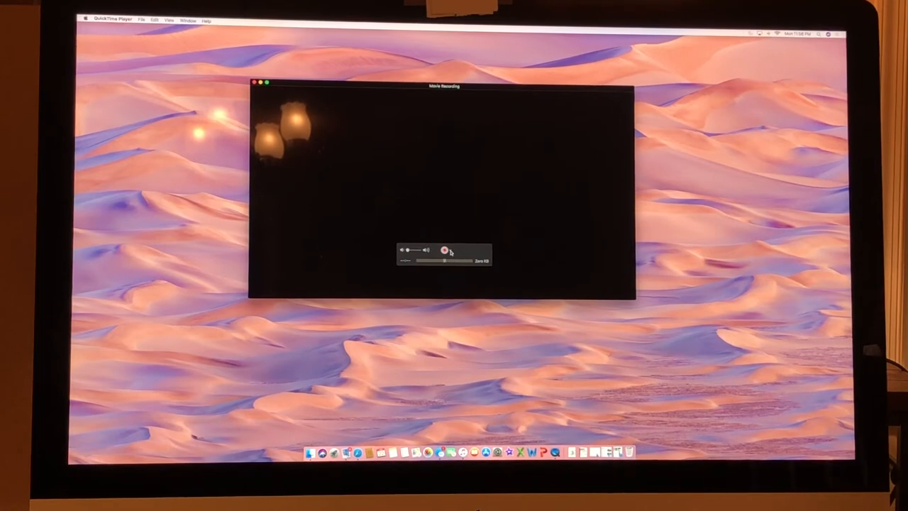
Step: Select the connected iPhone as the camera source for the movie recording
click(446, 250)
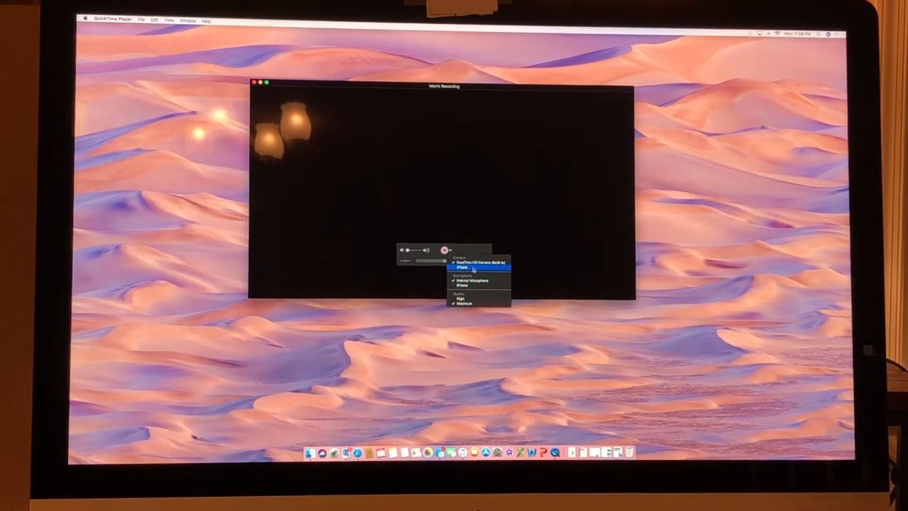
click(476, 267)
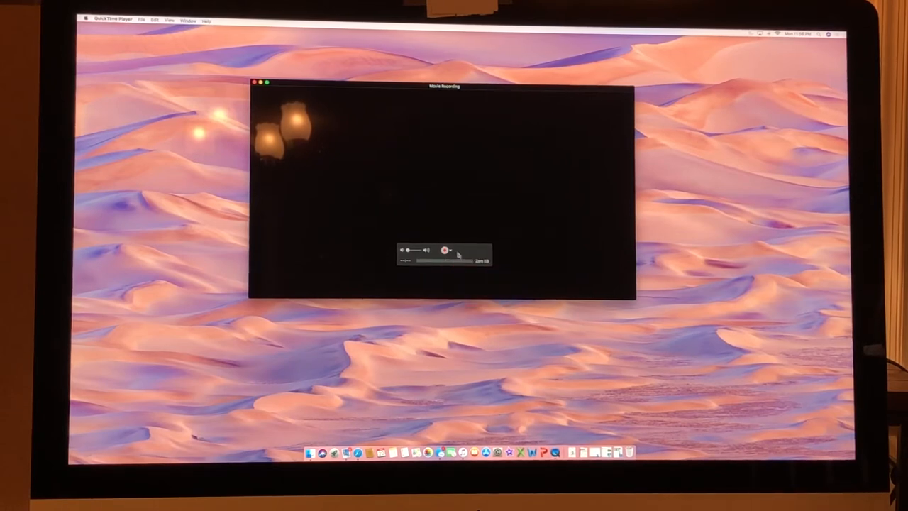
click(446, 250)
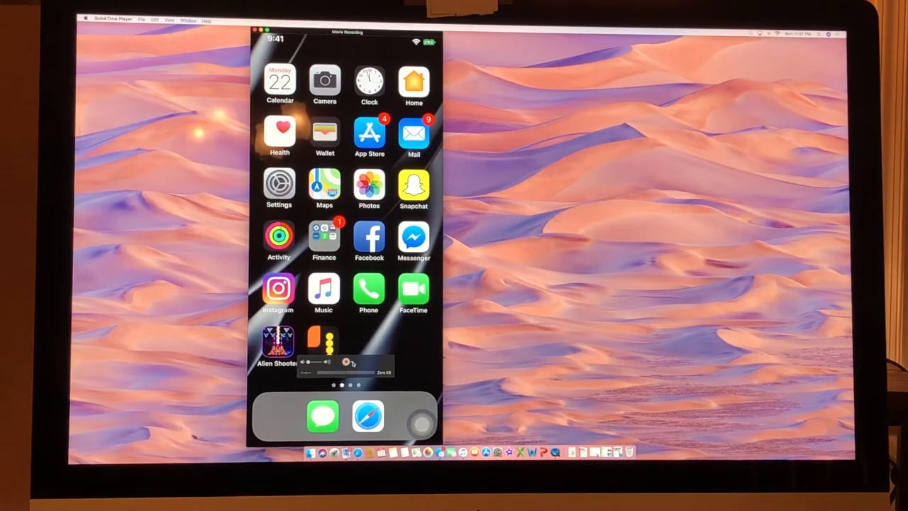
Step: Start recording and launch Alien Shooter on the mirrored iPhone home screen
click(350, 362)
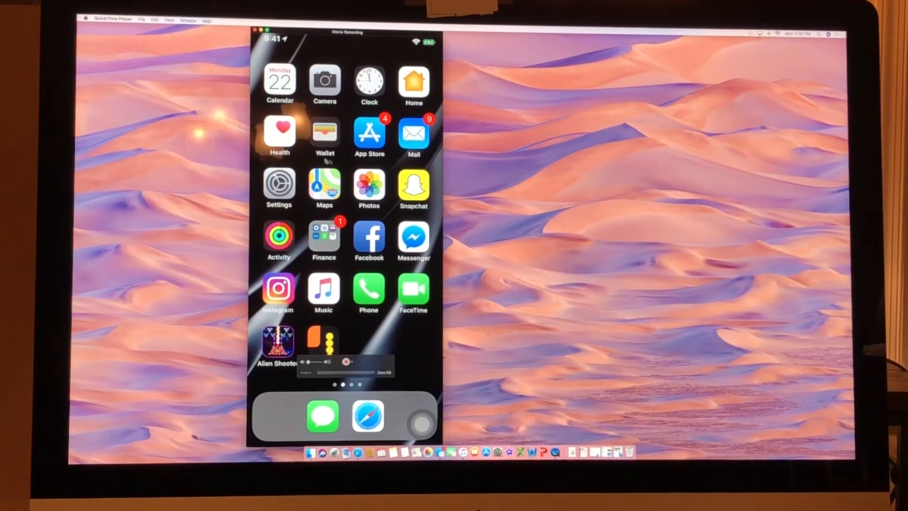
mouse_move(324, 268)
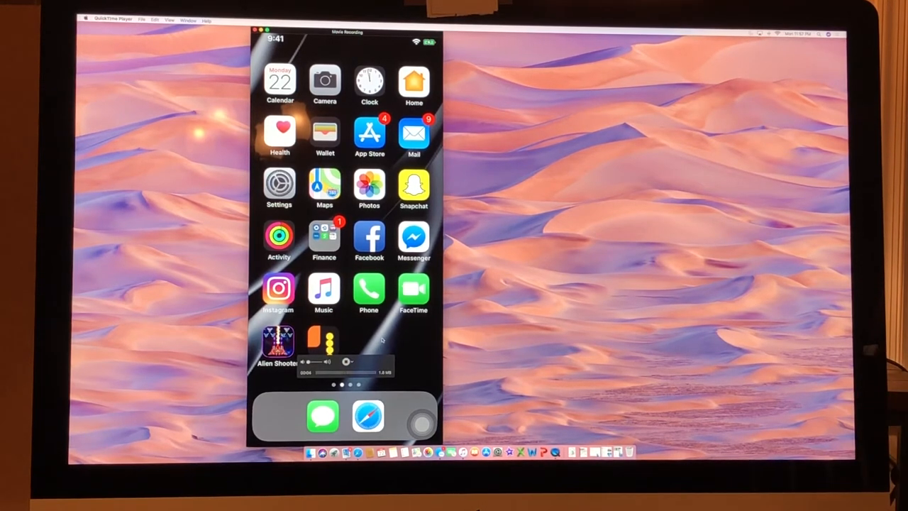
scroll(left, 3)
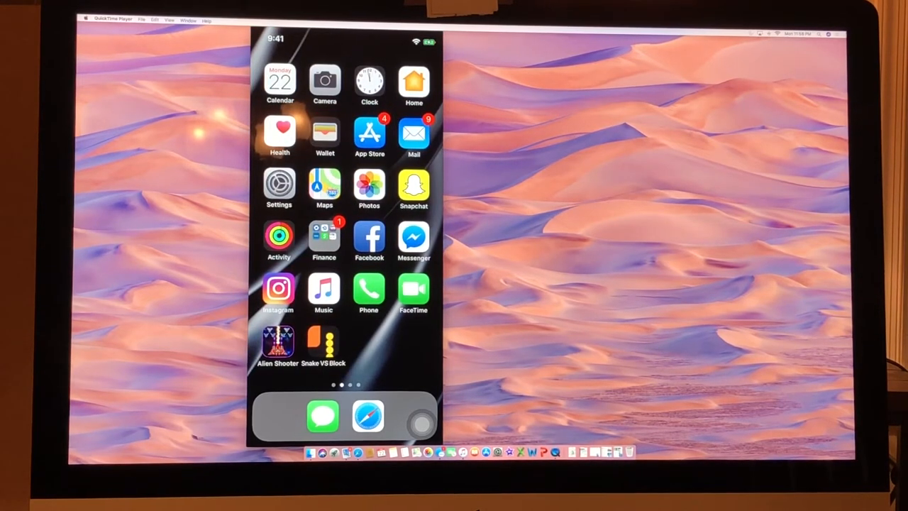
click(323, 184)
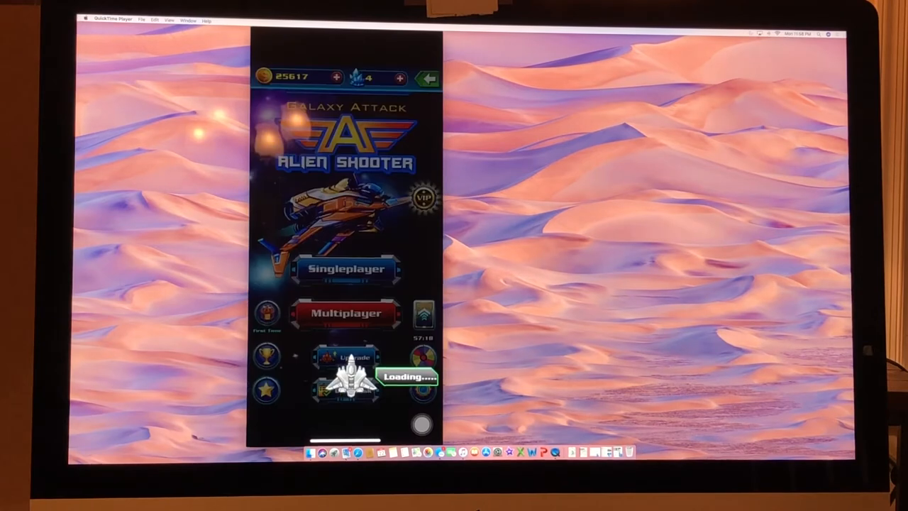
Step: In Alien Shooter enter Singleplayer, pick a level and start it while recording
click(347, 270)
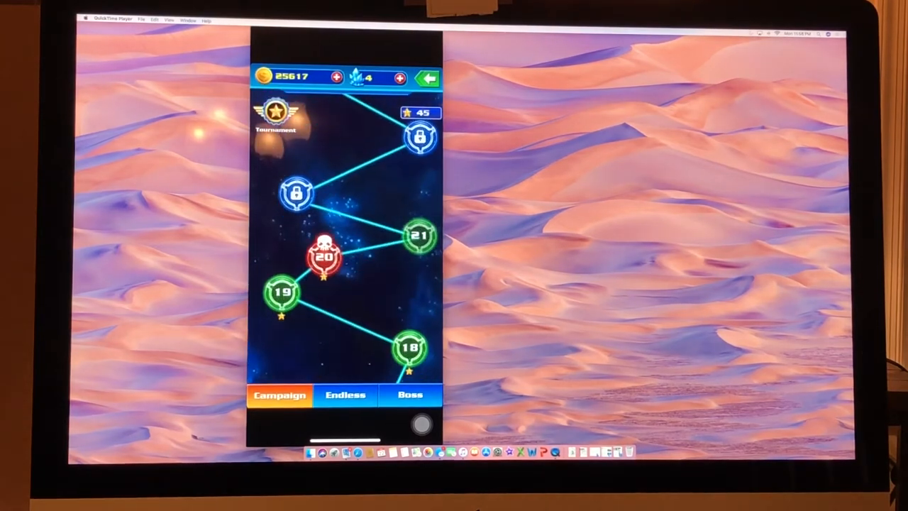
click(345, 395)
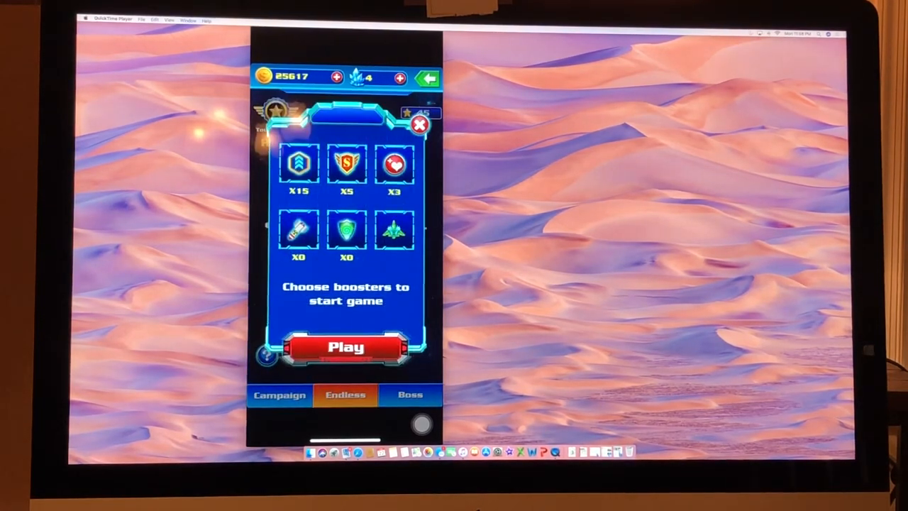
click(346, 347)
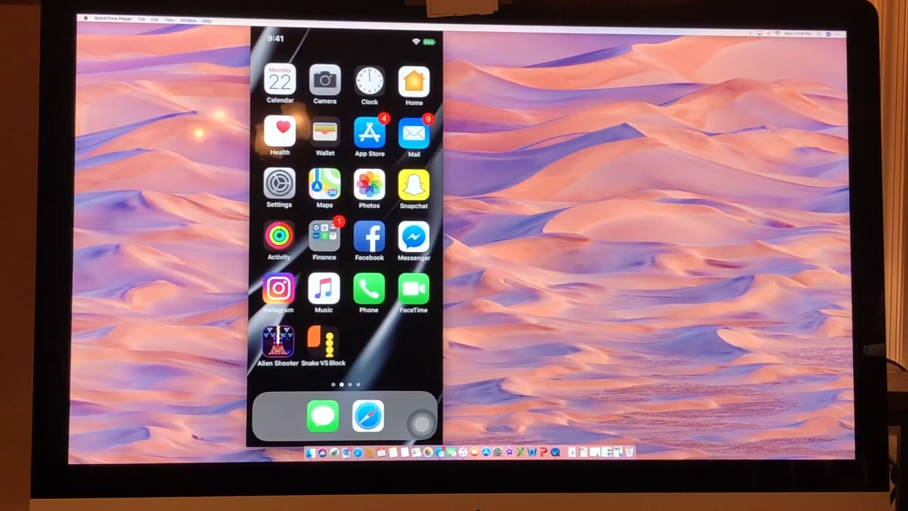
Step: Stop the screen recording so the captured footage opens as an Untitled movie
scroll(left, 3)
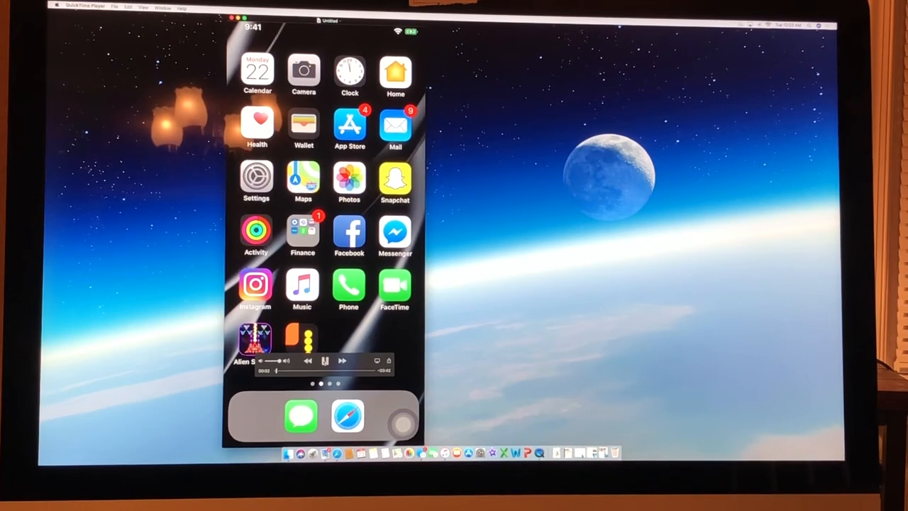
Step: Play, scrub, pause and resume the Untitled recording, then close it to get the save prompt
click(325, 361)
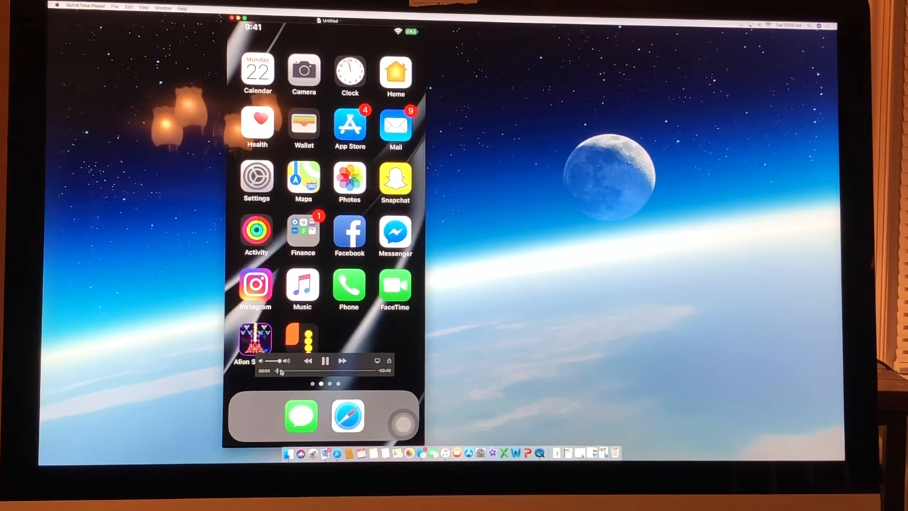
click(303, 176)
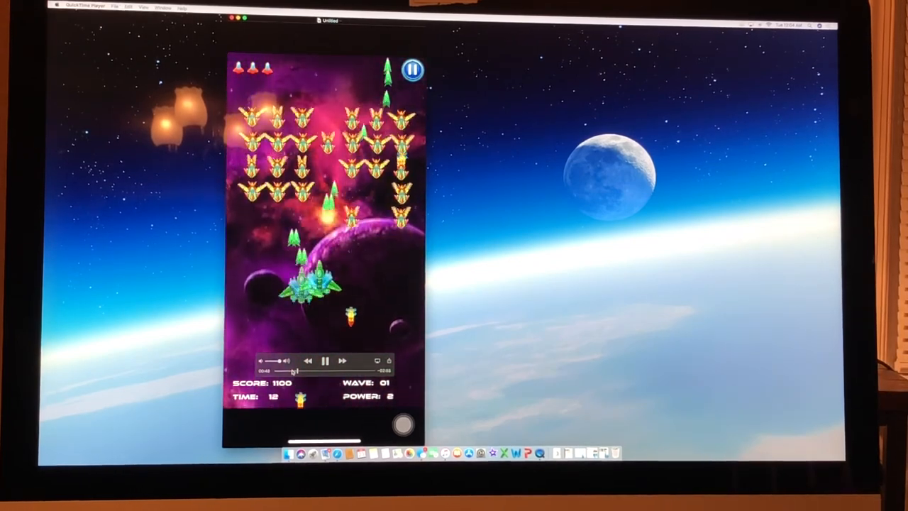
click(412, 71)
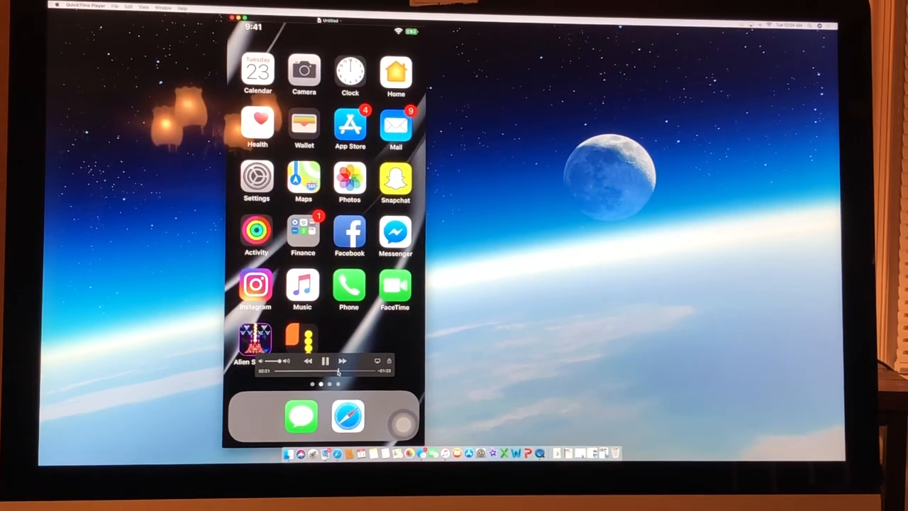
click(326, 361)
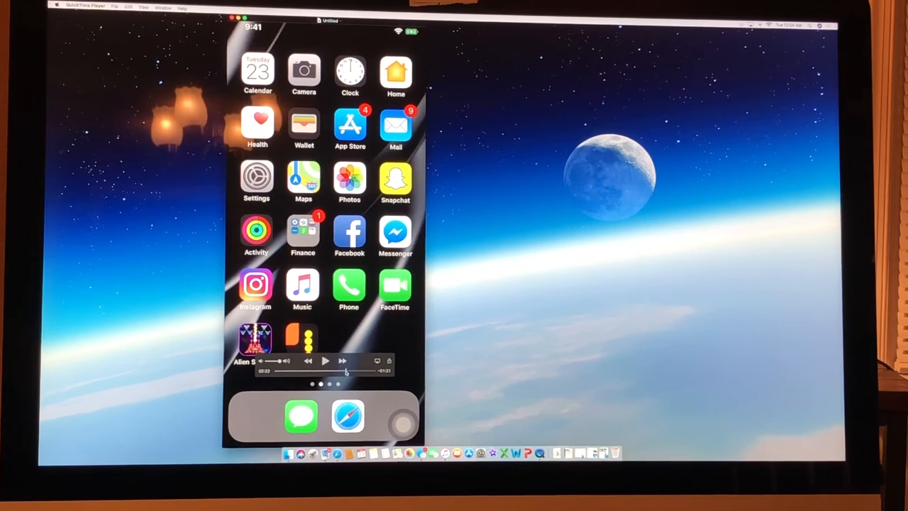
click(325, 361)
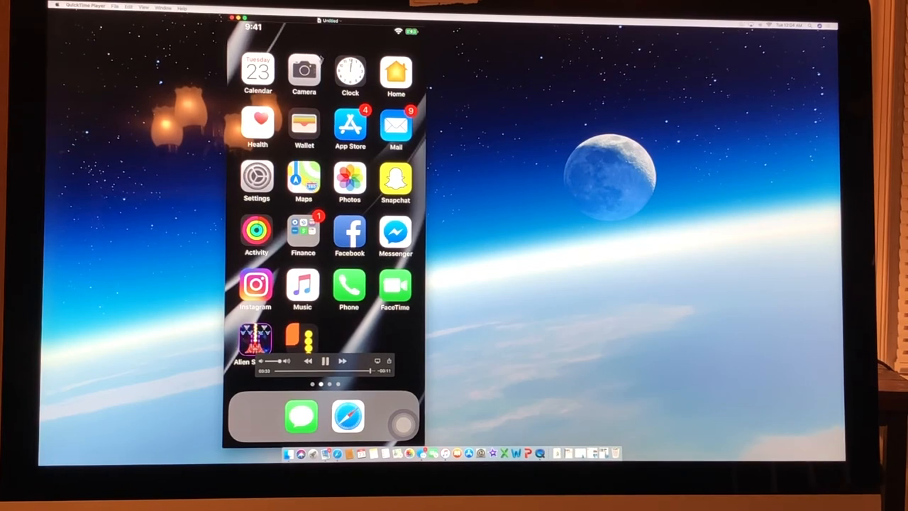
click(325, 362)
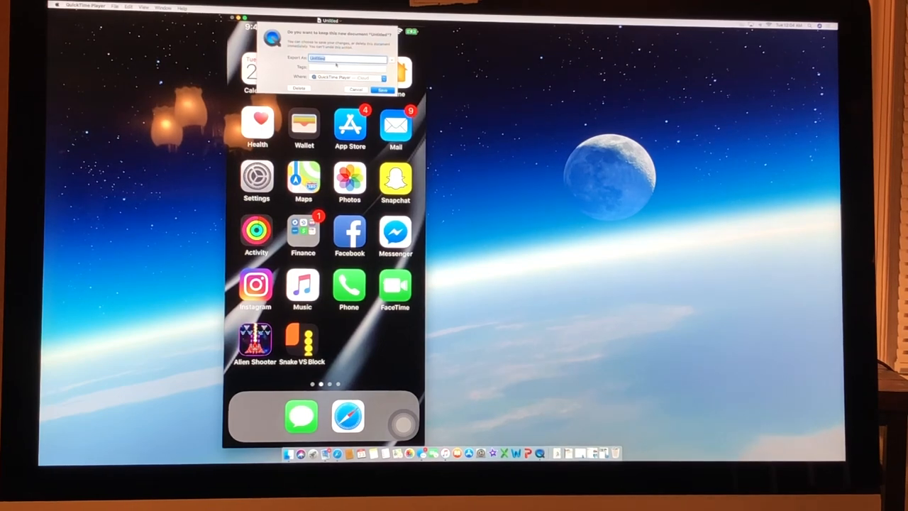
Step: Name the recording 'Screen Recording' and save it to the Desktop
click(348, 76)
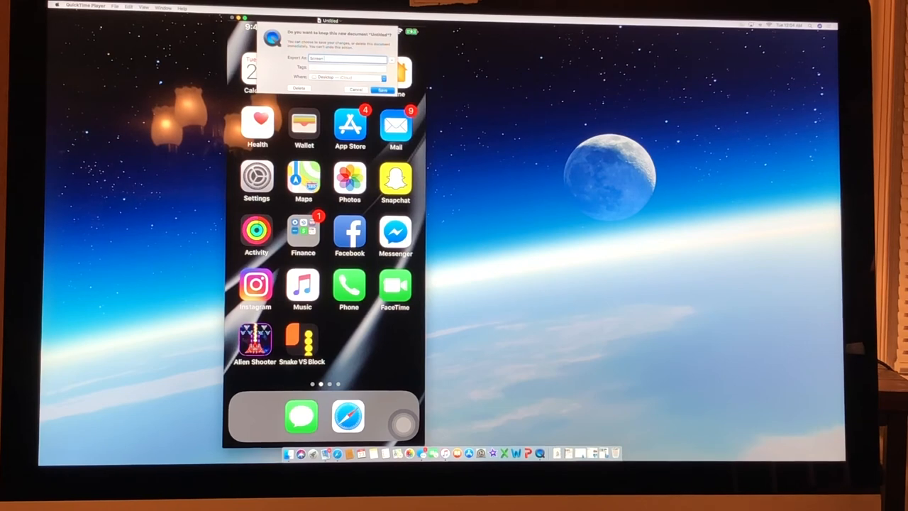
text(Screen Record)
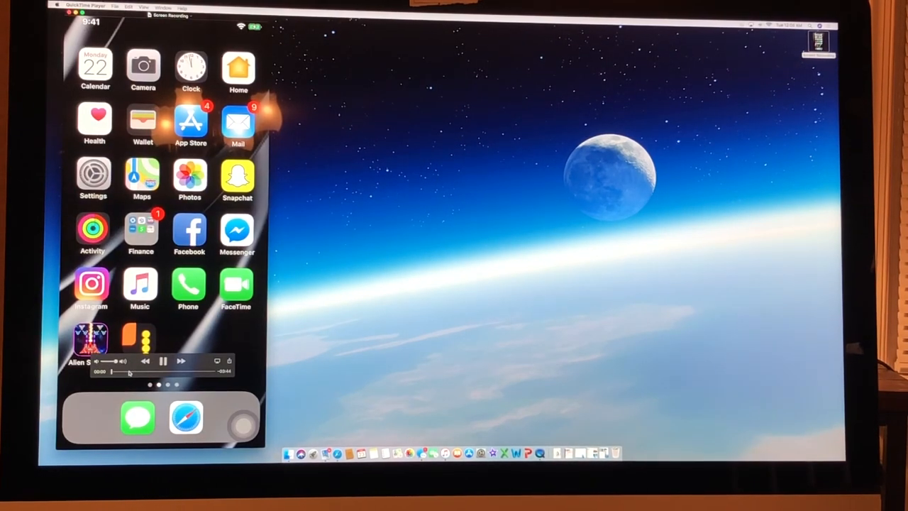
Step: Close the saved Screen Recording window, leaving the desktop clear
click(142, 173)
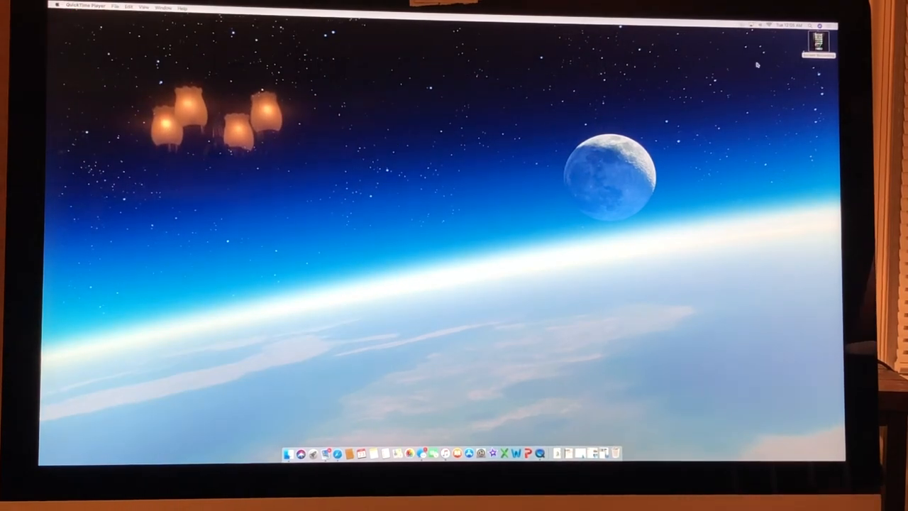
mouse_move(553, 140)
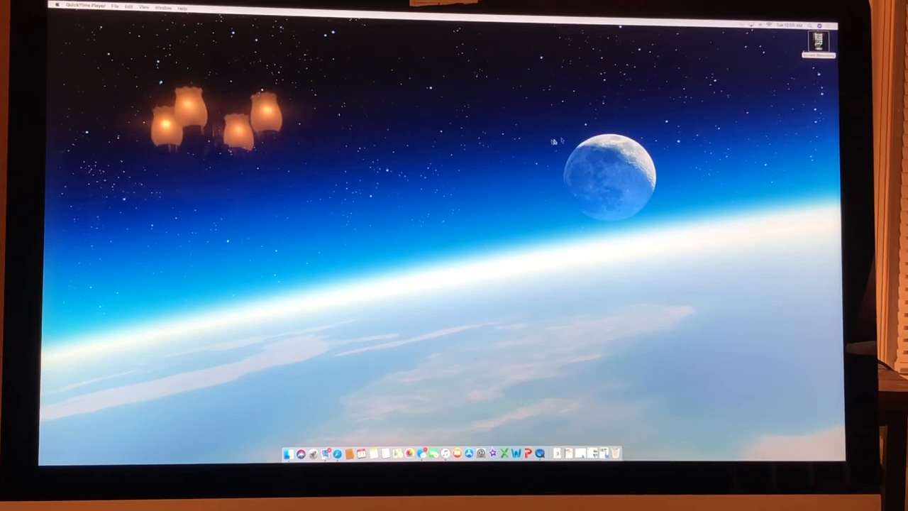